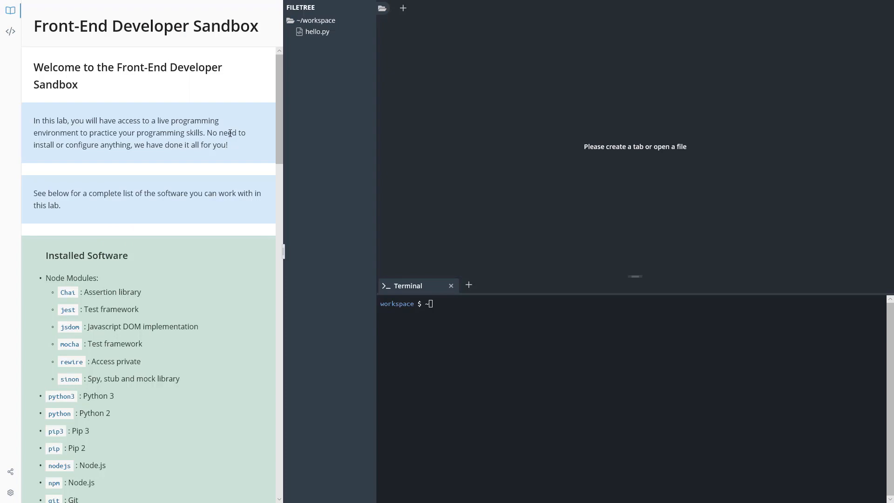
mouse_move(319, 132)
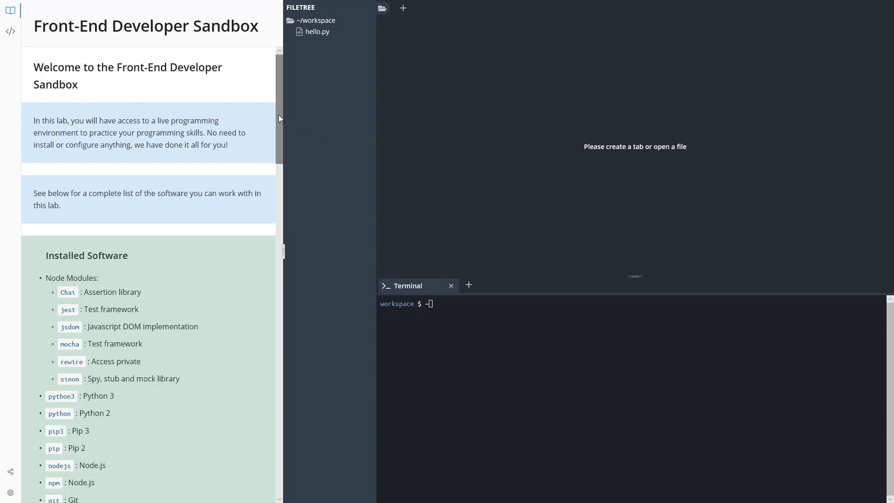
Create a new file named test.html from the + dialog.
scroll(down, 3)
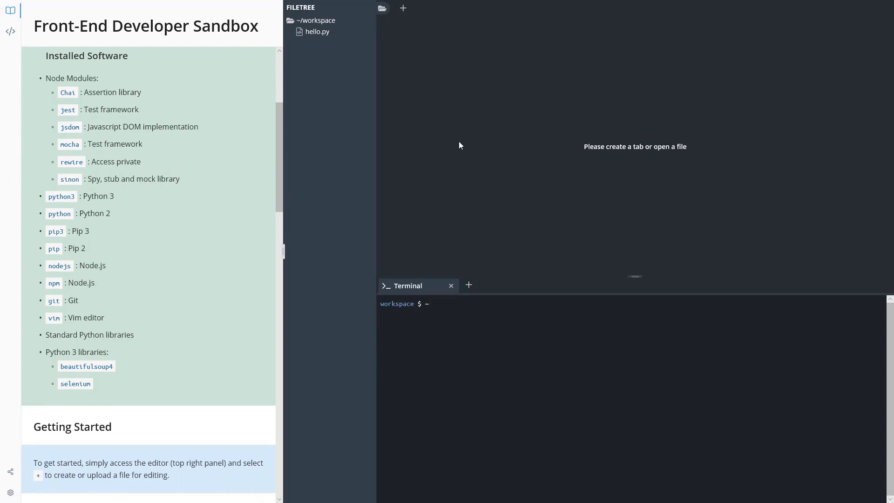
click(403, 8)
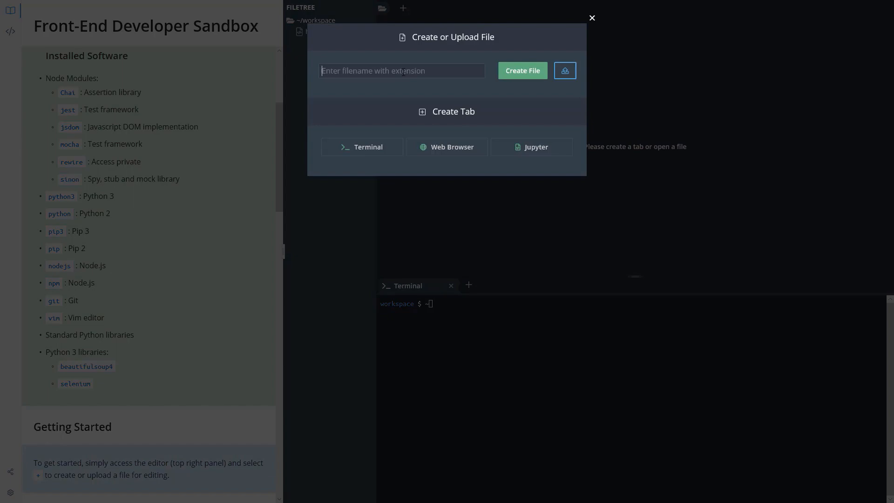
text(test.h)
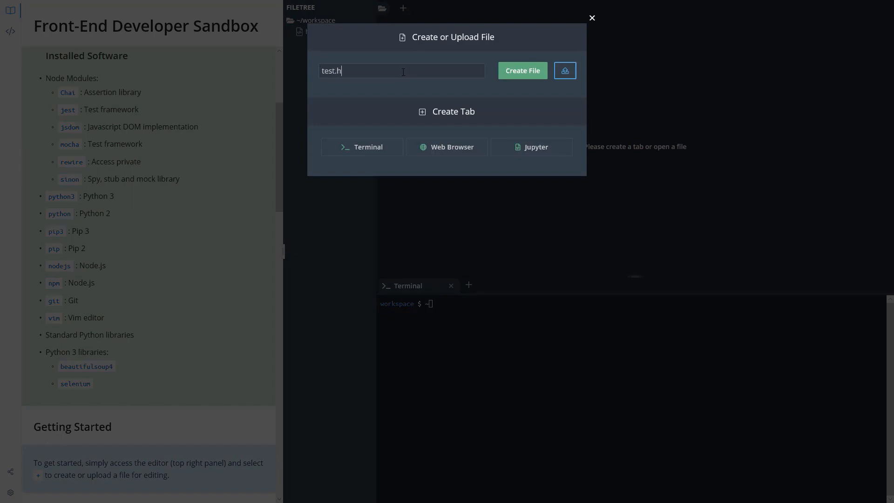
click(521, 70)
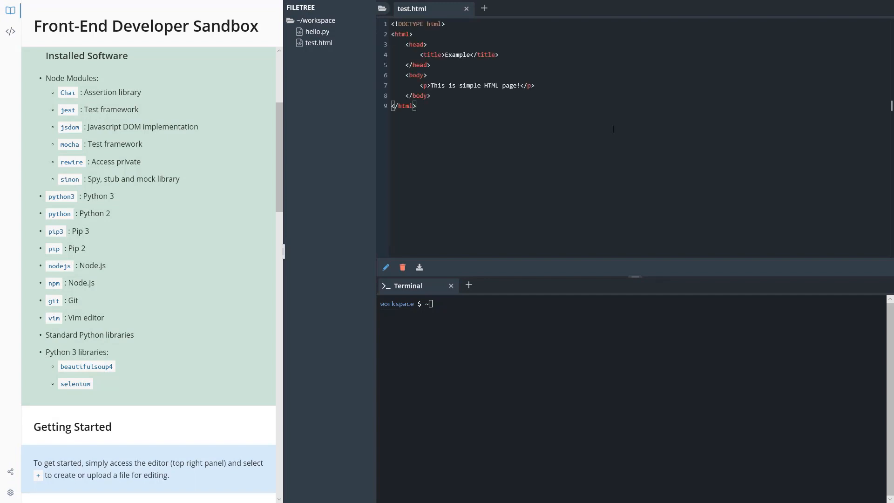
mouse_move(483, 8)
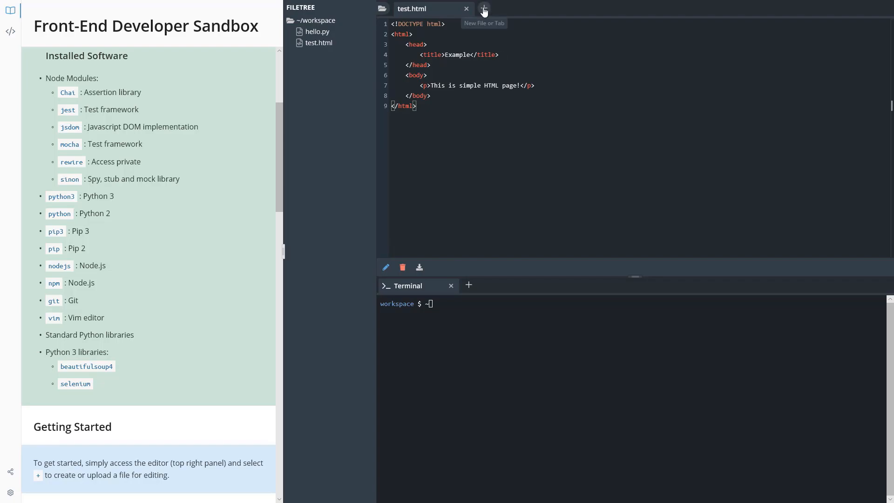
Add a Web Browser tab and preview test.html from the localhost:8080 listing.
click(483, 7)
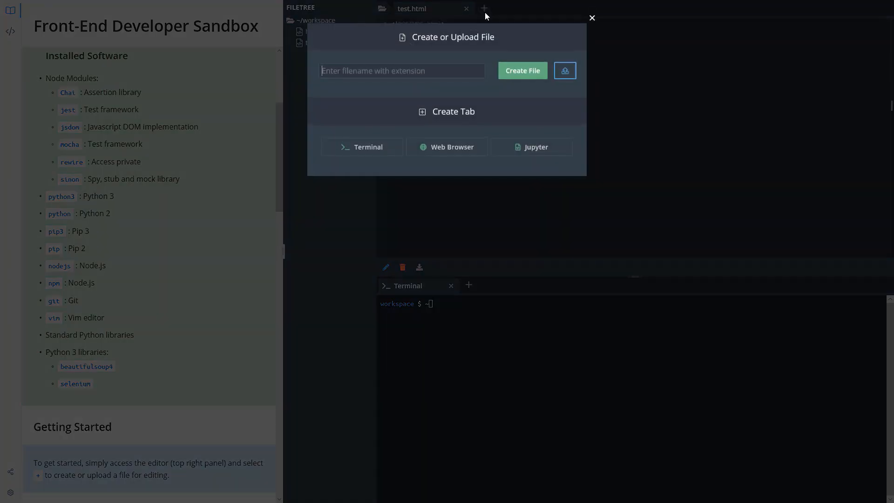
click(446, 147)
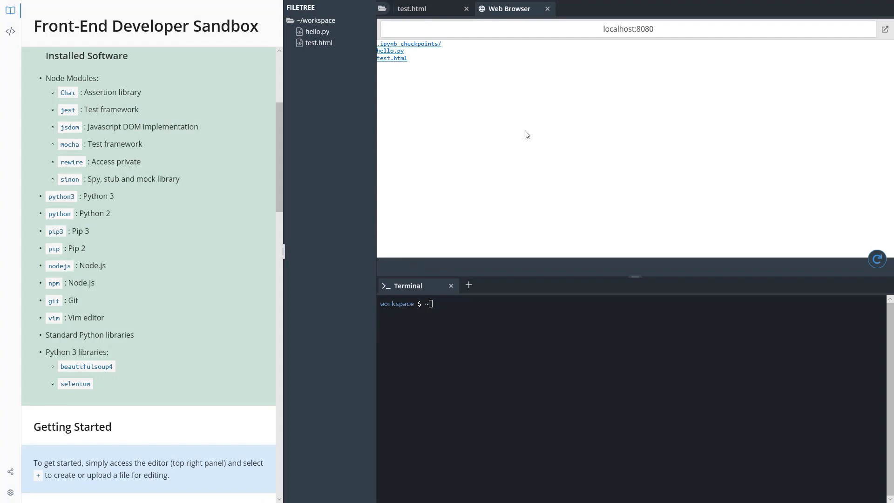
mouse_move(397, 63)
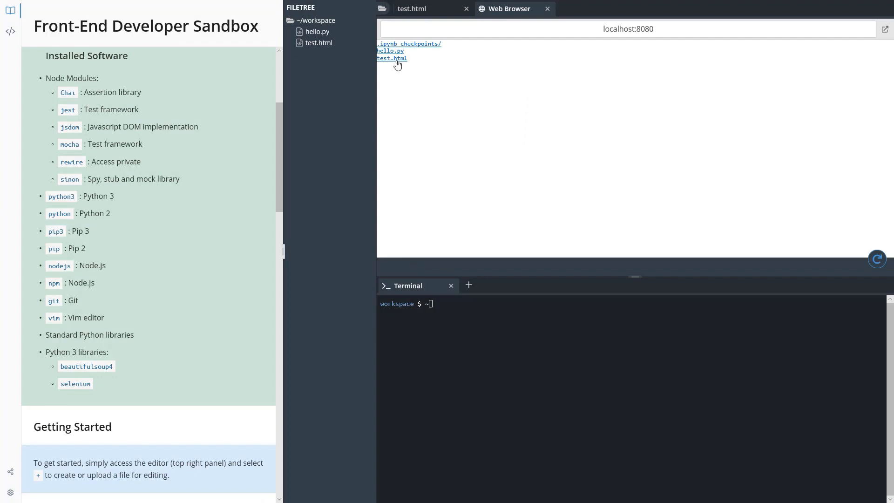
click(391, 58)
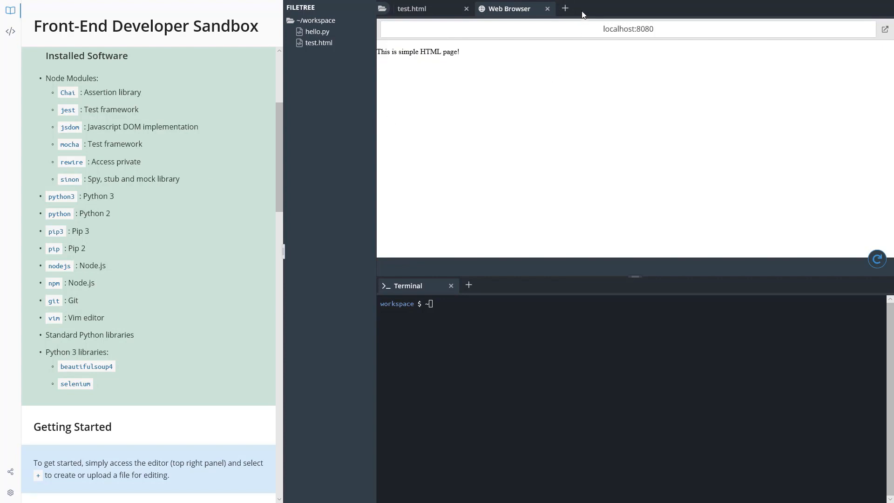
Add a new Jupyter tab to the workspace.
click(564, 8)
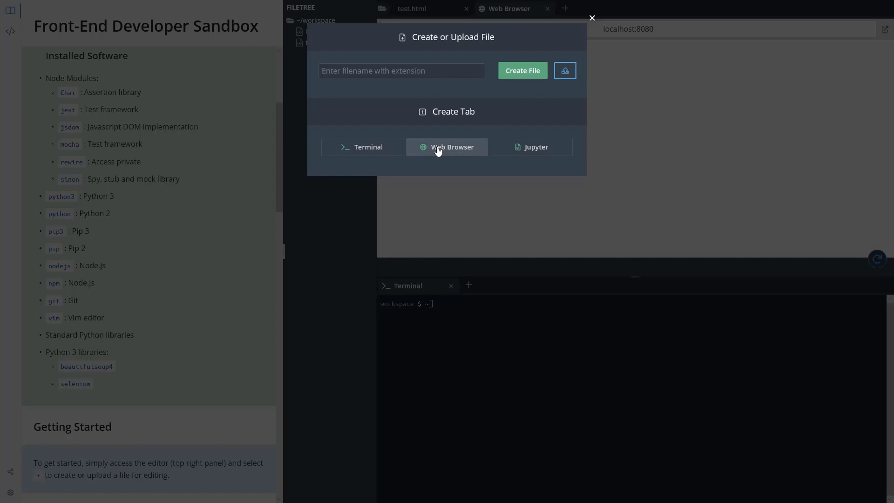
mouse_move(526, 131)
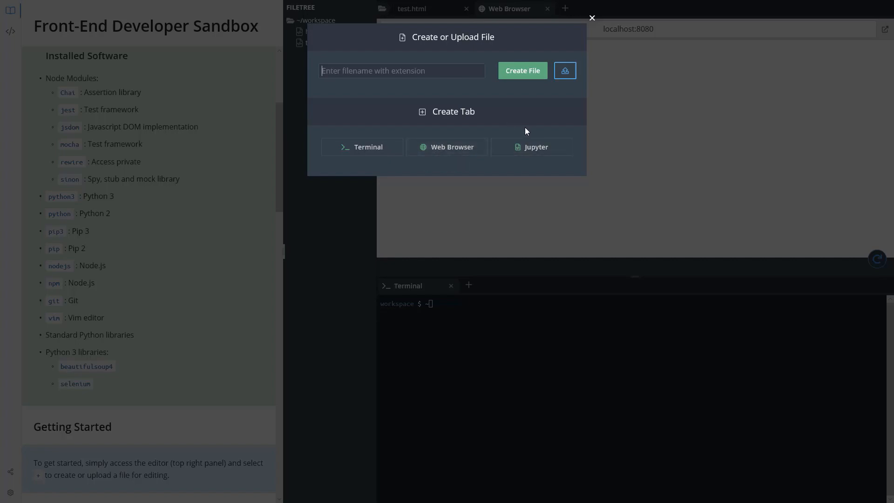
click(531, 147)
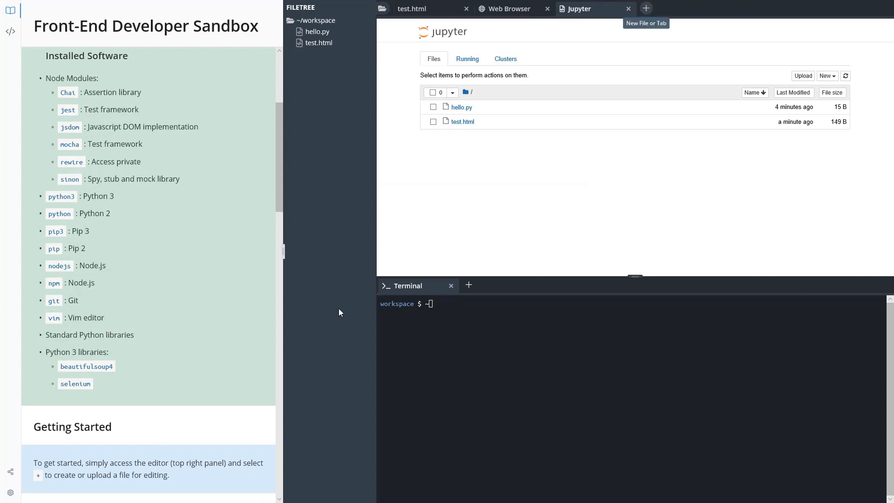
mouse_move(355, 310)
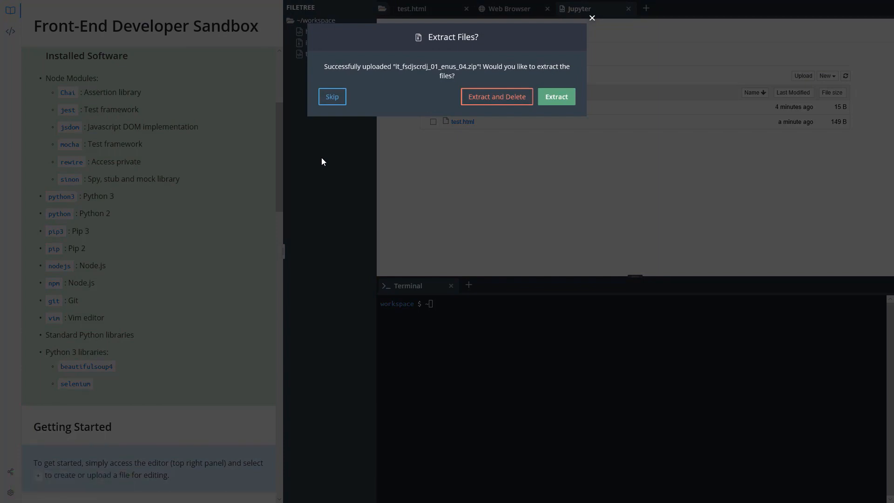
Extract the project archive, delete the zip, and open index.html from the expanded folder.
click(496, 96)
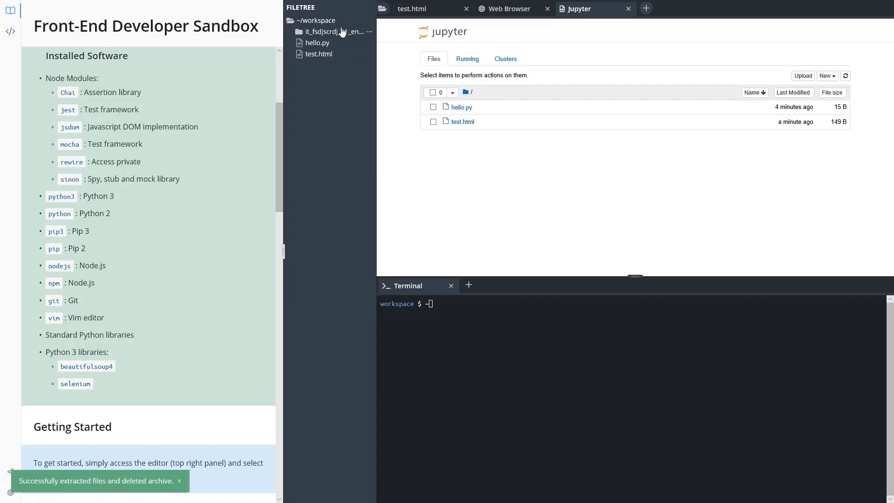
click(322, 31)
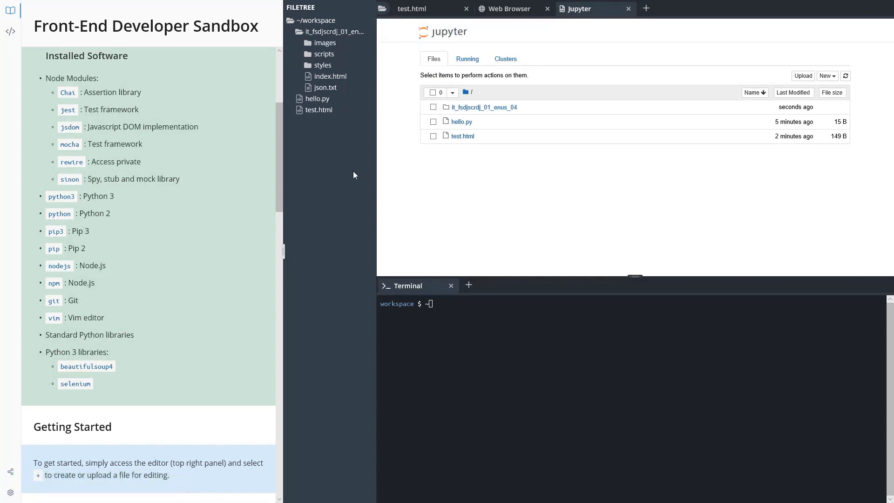
mouse_move(317, 98)
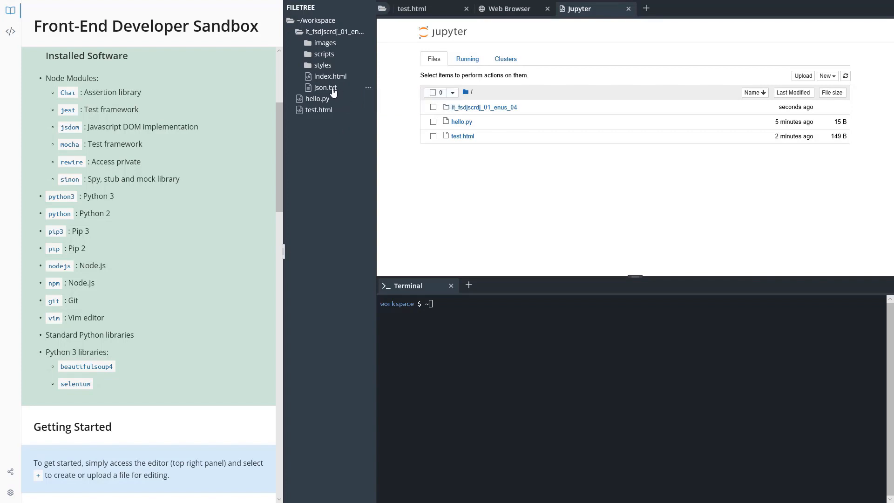
click(330, 76)
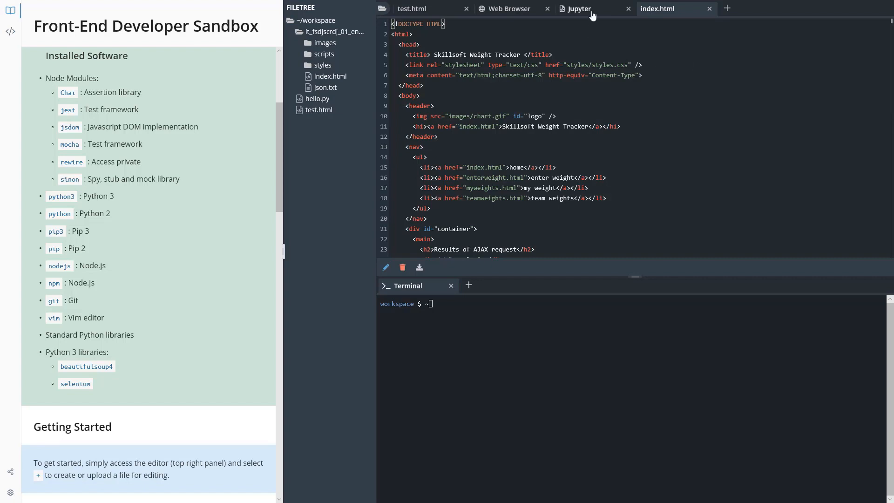
In the Jupyter file browser, select the project's index.html and open it with Edit.
click(579, 8)
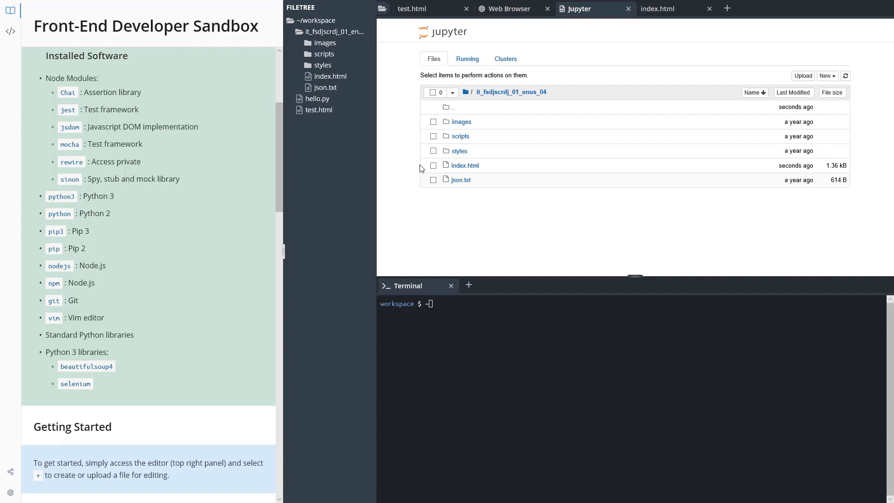
click(432, 165)
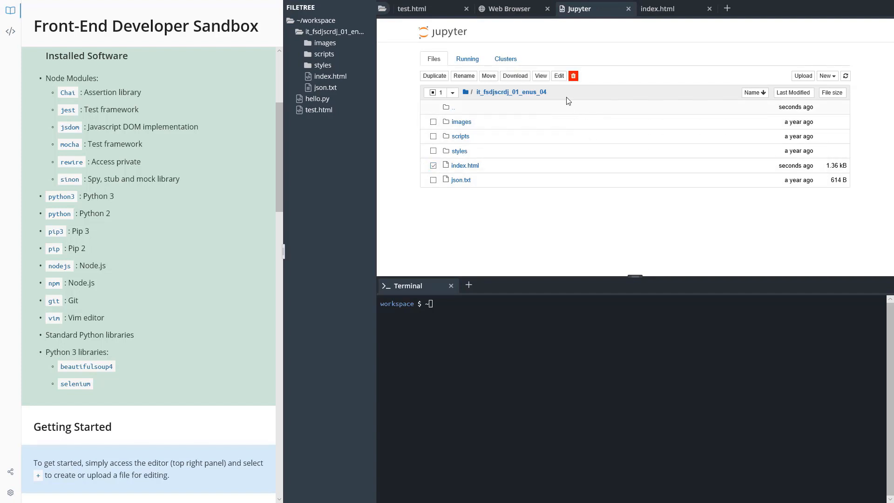
click(465, 165)
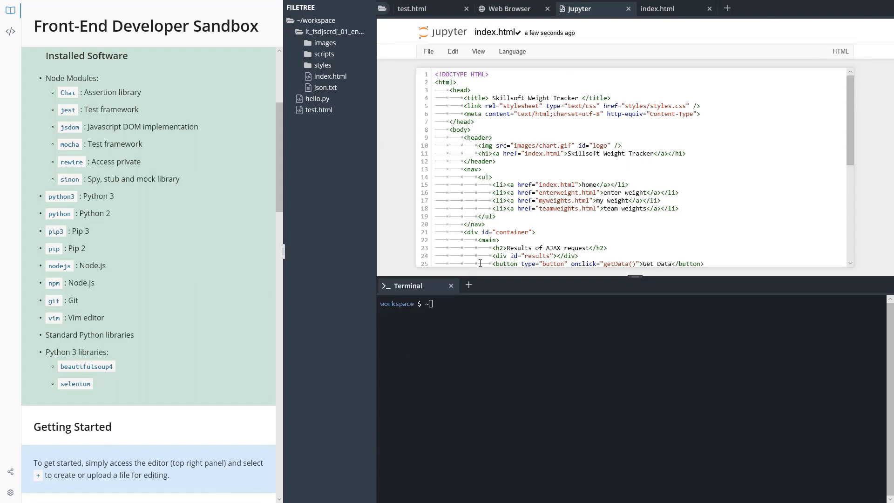
mouse_move(735, 129)
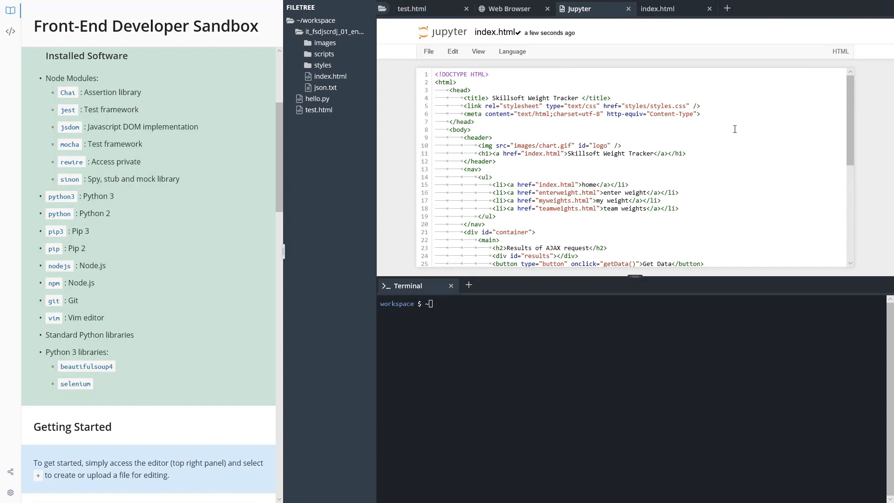